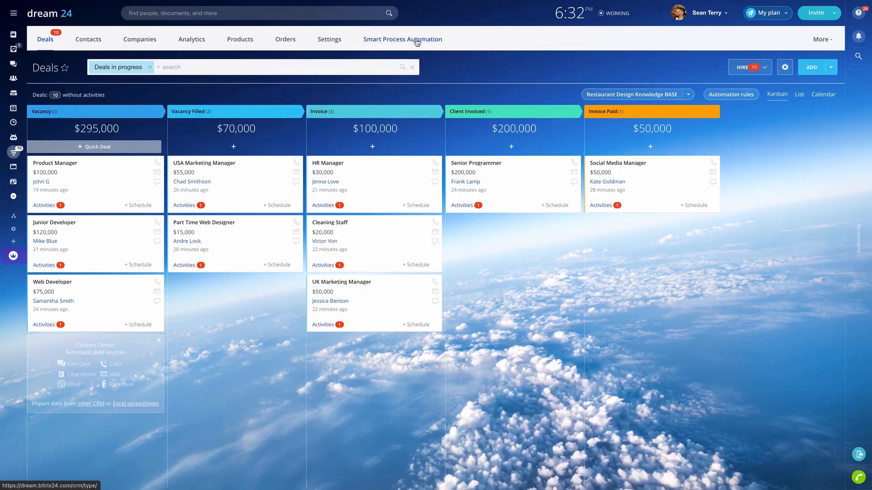
Step: Switch from the Deals board to the Smart Process Automation list in the CRM menu
{"action": "left_click", "coordinate": [402, 39]}
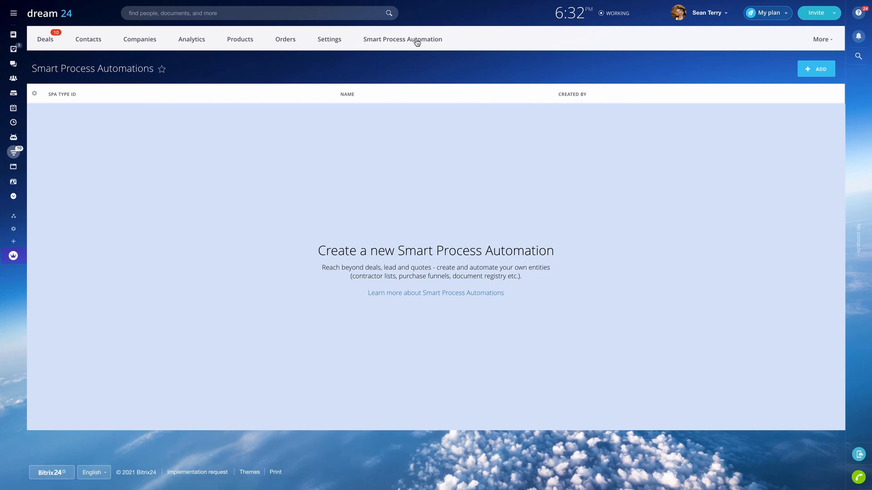
Step: Create an Essentials-only smart process named 'Hiring Process' with pipelines, stages and automation rules enabled
{"action": "left_click", "coordinate": [815, 68]}
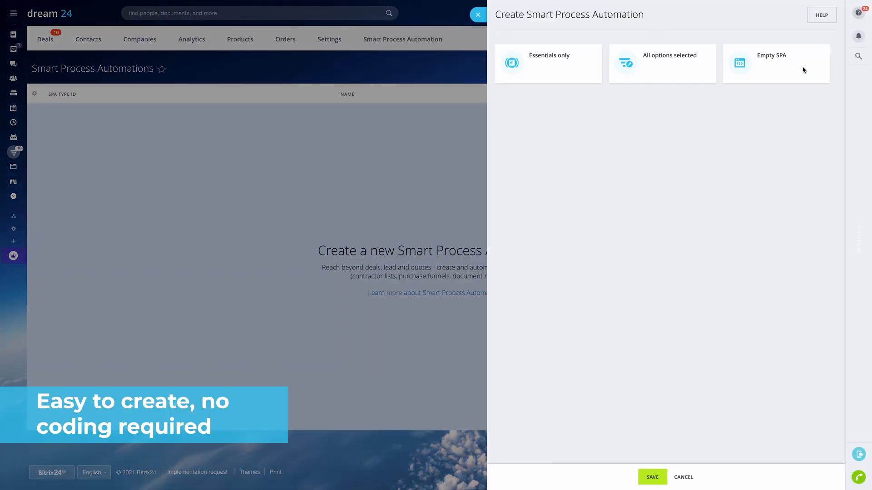
{"action": "left_click", "coordinate": [548, 64]}
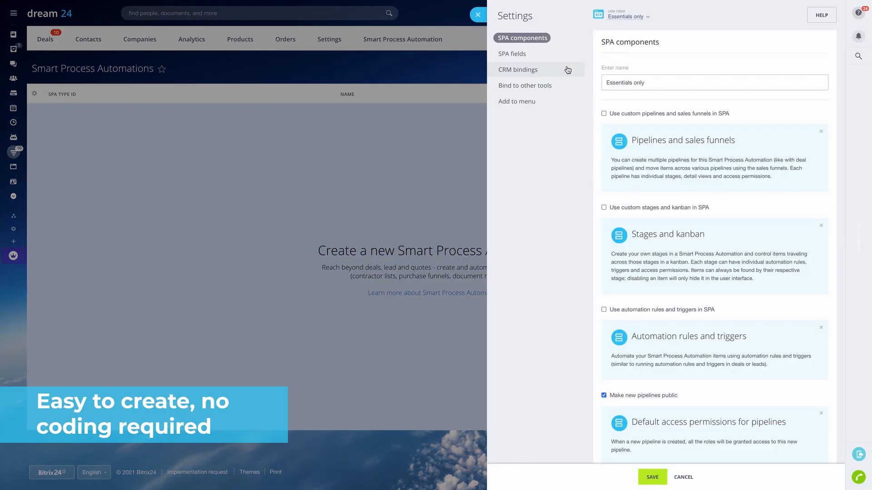
{"action": "type", "text": "Hiring Process"}
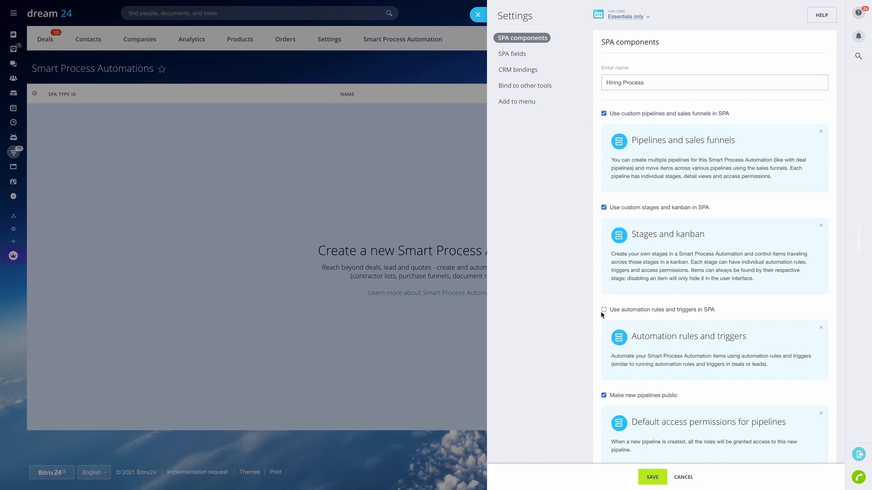
{"action": "left_click", "coordinate": [603, 310]}
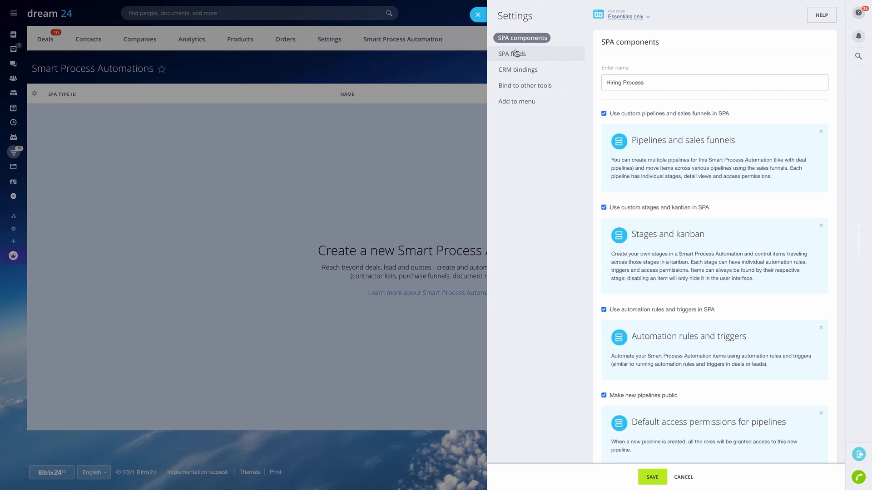
{"action": "left_click", "coordinate": [511, 54]}
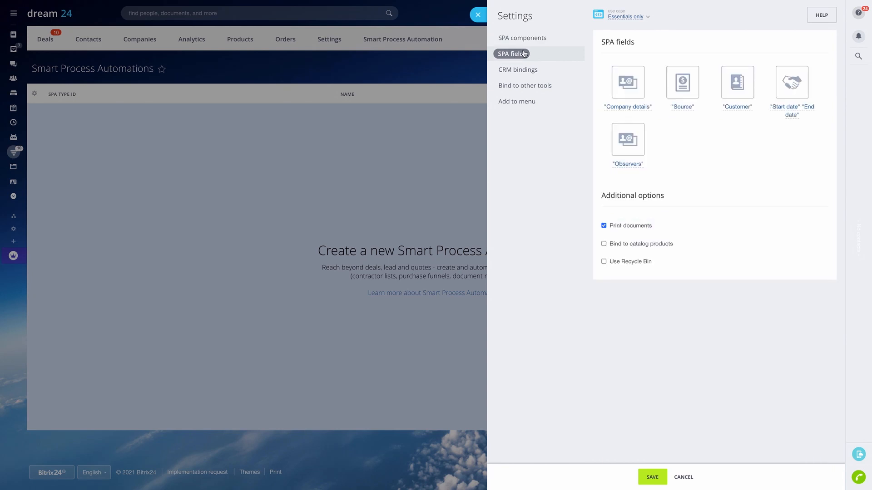
Step: Bind the Hiring Process to Deals and other tools in CRM bindings, then save it
{"action": "left_click", "coordinate": [518, 70]}
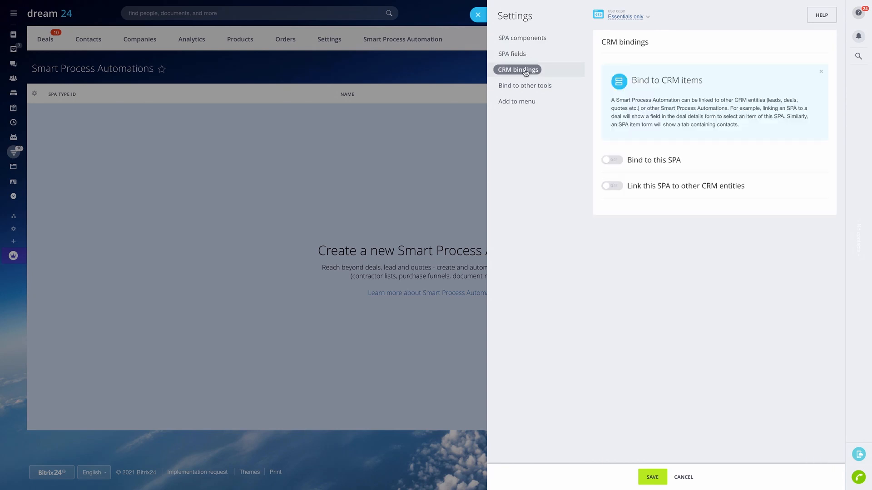
{"action": "left_click", "coordinate": [610, 160]}
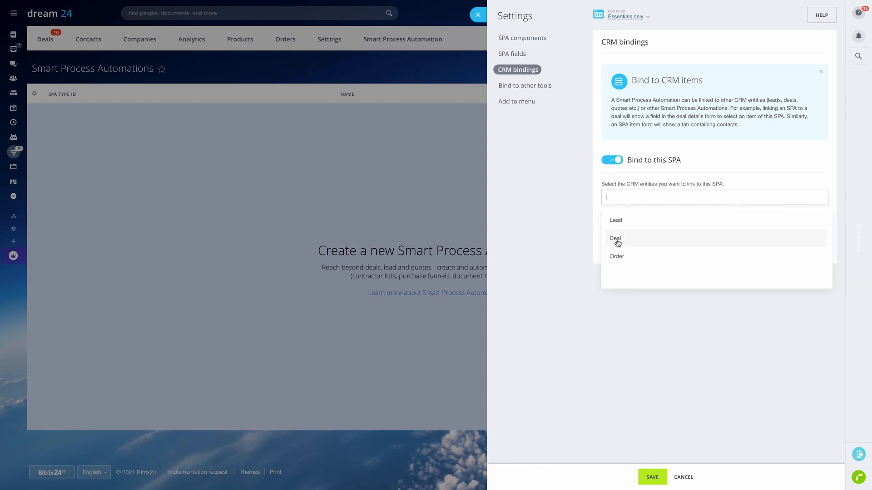
{"action": "left_click", "coordinate": [615, 238]}
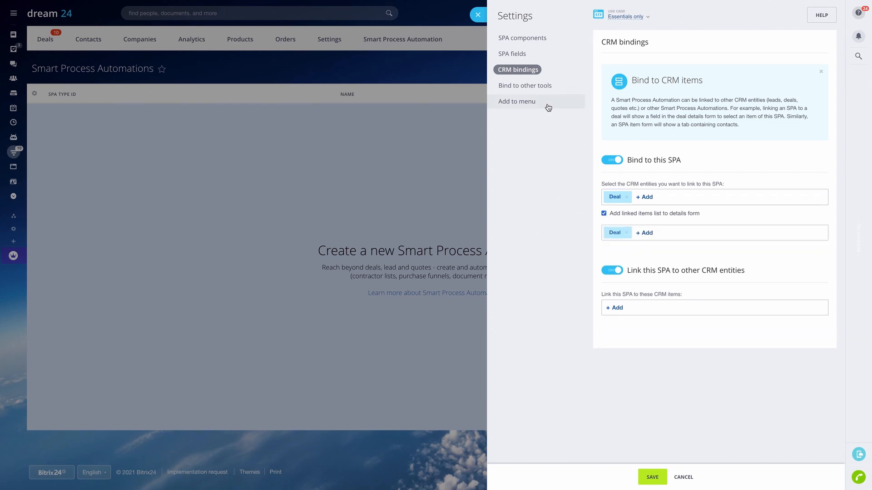
{"action": "left_click", "coordinate": [524, 85]}
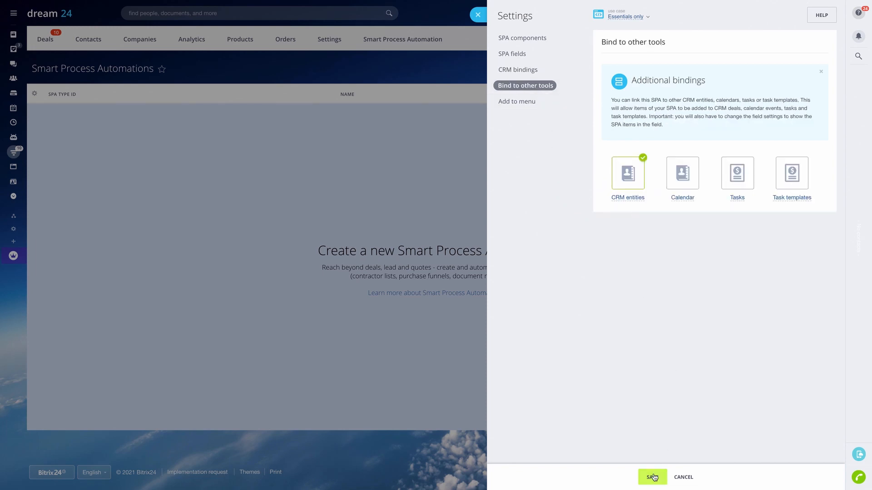
{"action": "left_click", "coordinate": [650, 476]}
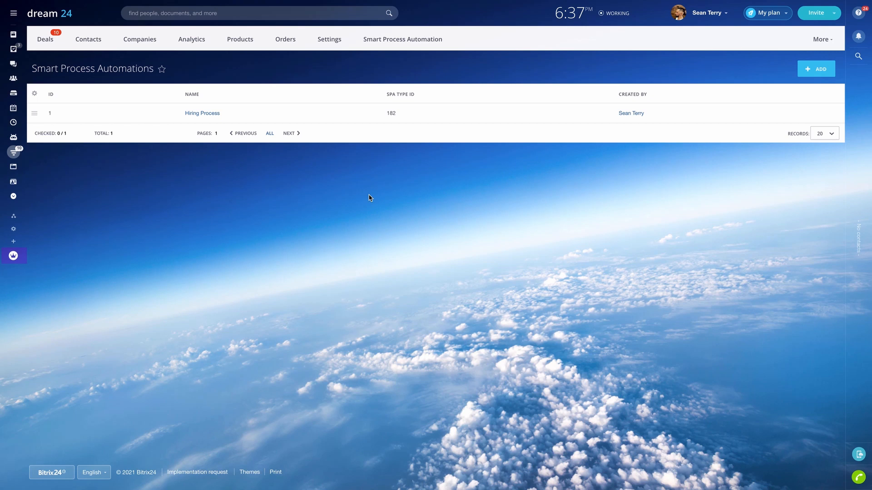
{"action": "mouse_move", "coordinate": [347, 190]}
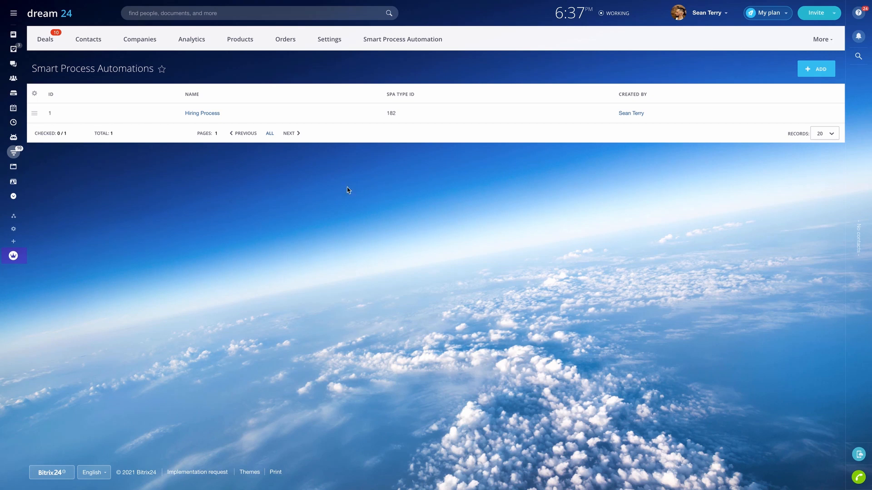
Step: Enter the Hiring Process board and rename the Start stage to Incoming Resume
{"action": "left_click", "coordinate": [202, 113]}
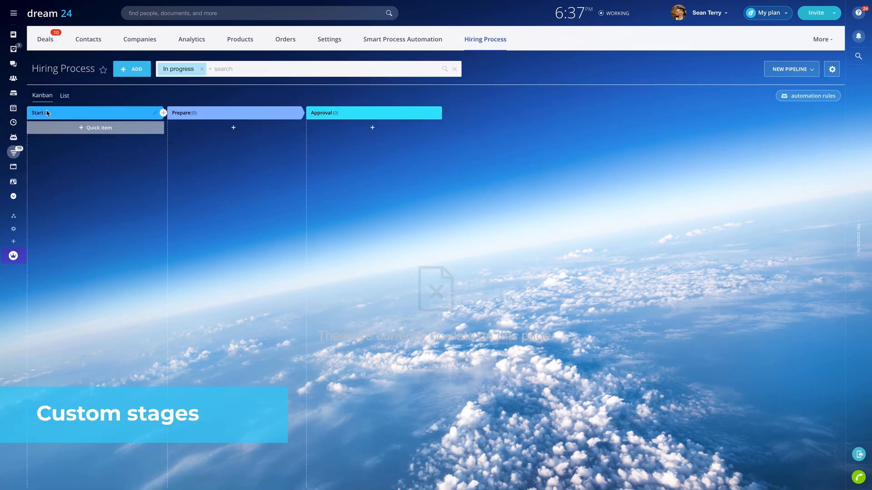
{"action": "type", "text": "Incoming Resume"}
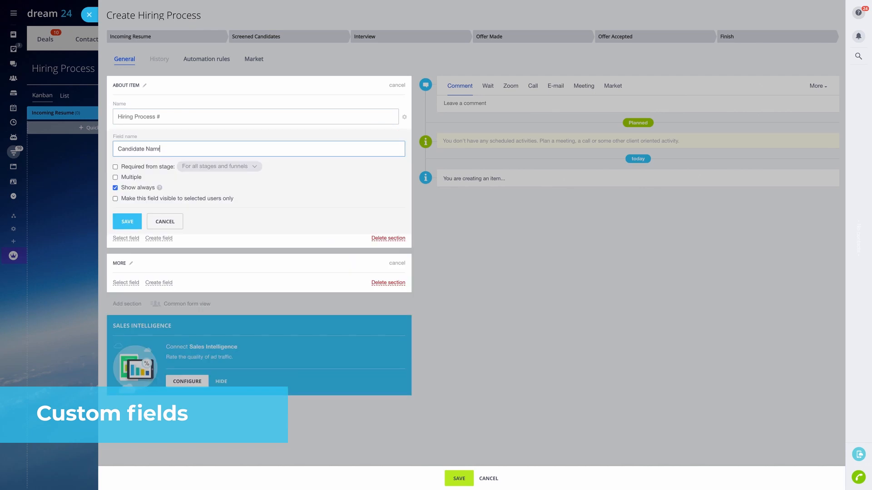
Step: Save the Candidate Name and Position fields, then add a DOB date field and a Resume file field
{"action": "left_click", "coordinate": [127, 221]}
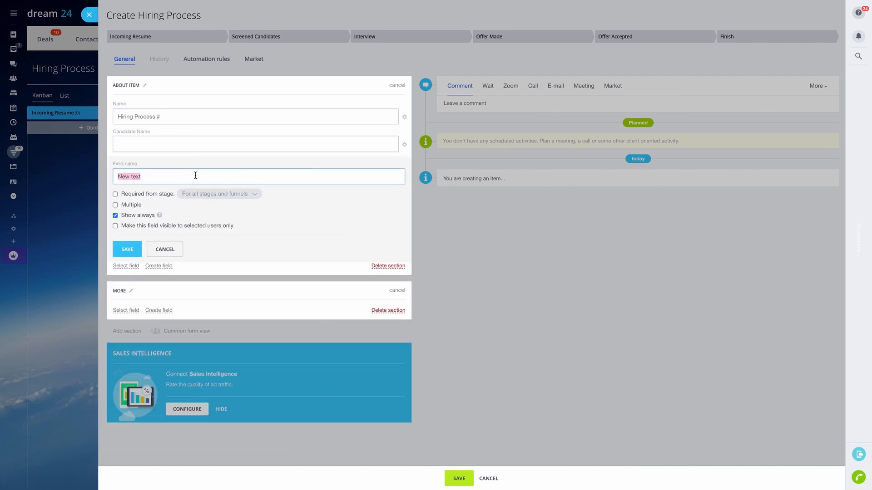
{"action": "left_click", "coordinate": [127, 249]}
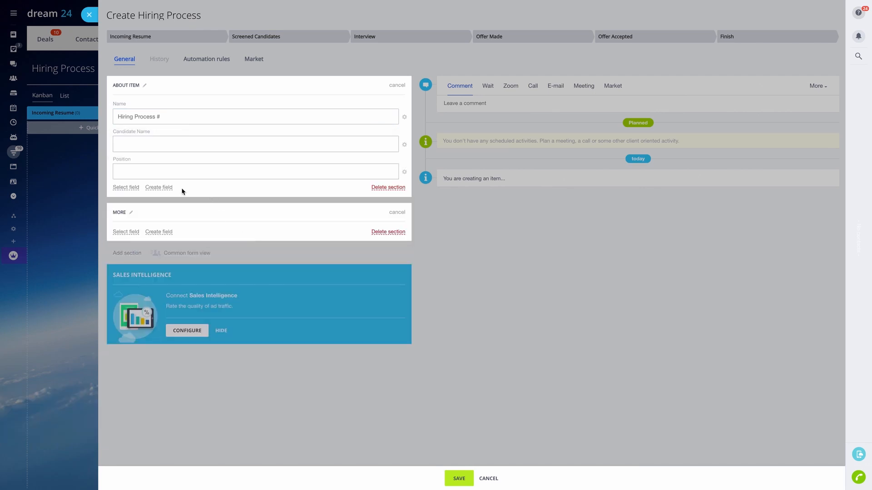
{"action": "left_click", "coordinate": [158, 187]}
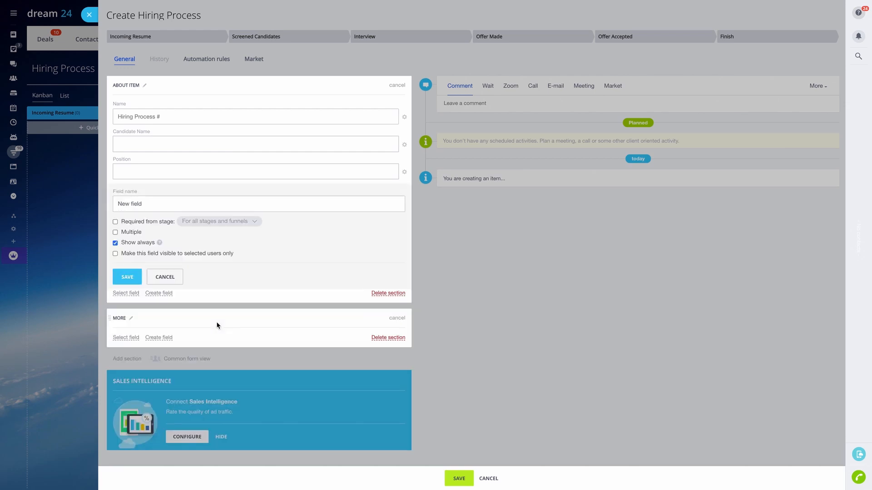
{"action": "left_click", "coordinate": [127, 277]}
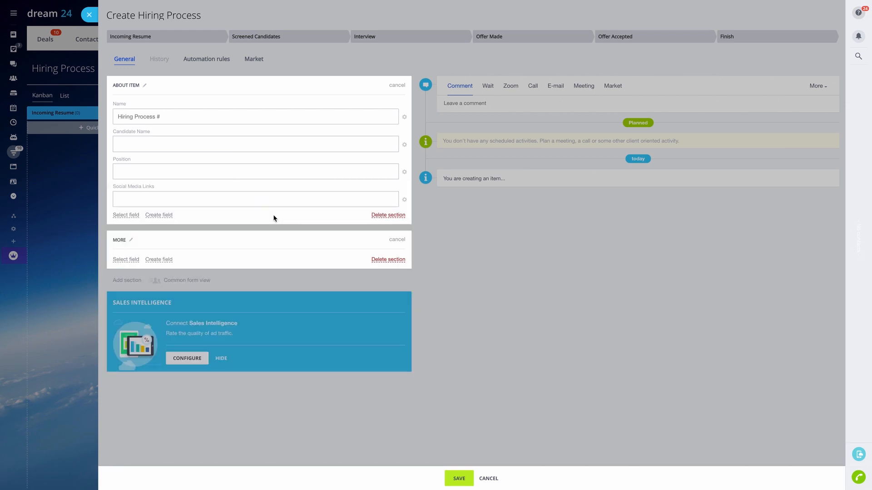
{"action": "left_click", "coordinate": [158, 214]}
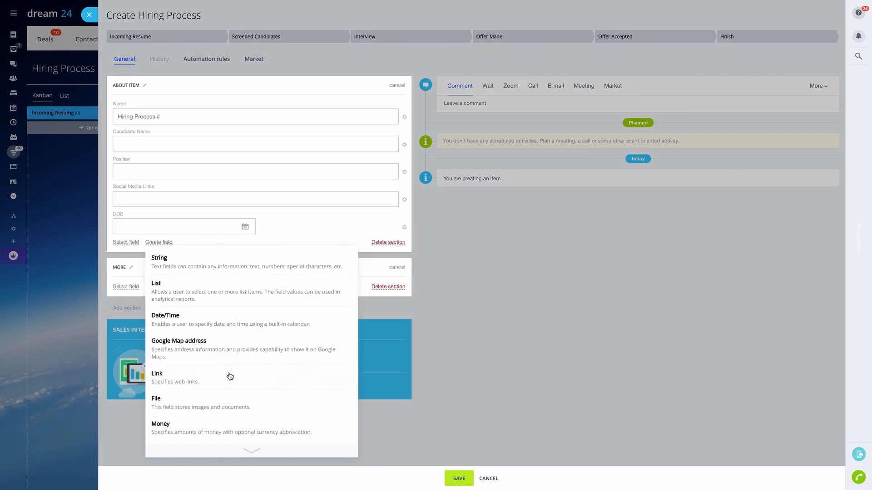
{"action": "left_click", "coordinate": [156, 398]}
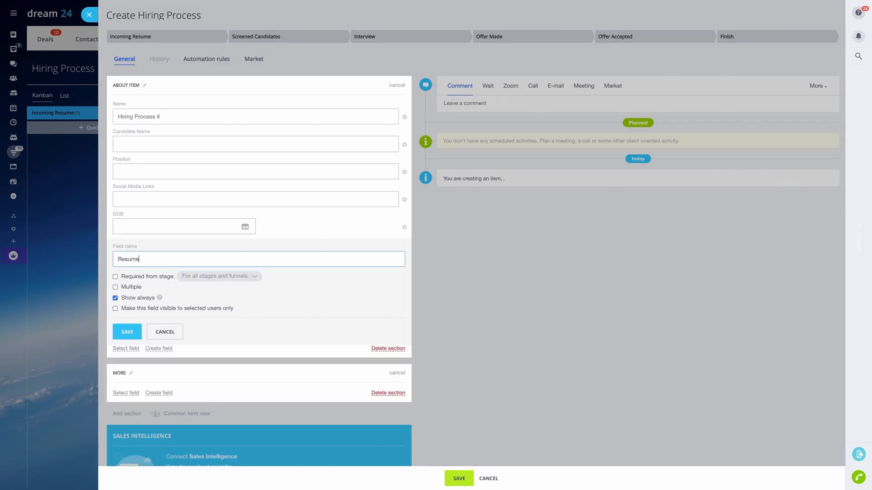
{"action": "left_click", "coordinate": [127, 333]}
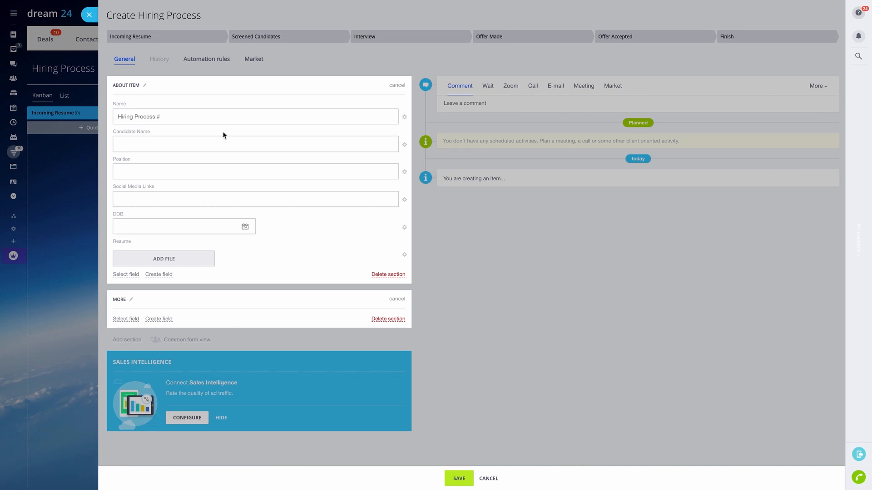
{"action": "type", "text": "S"}
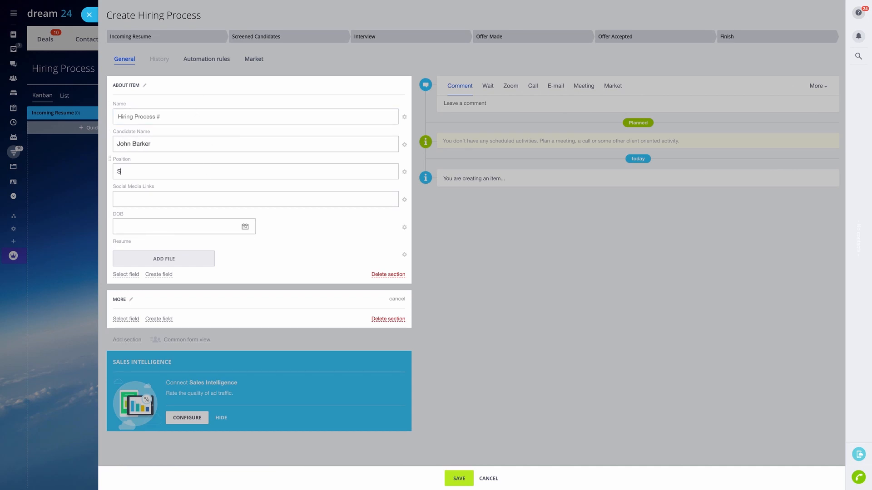
{"action": "type", "text": "ocial Media Manager"}
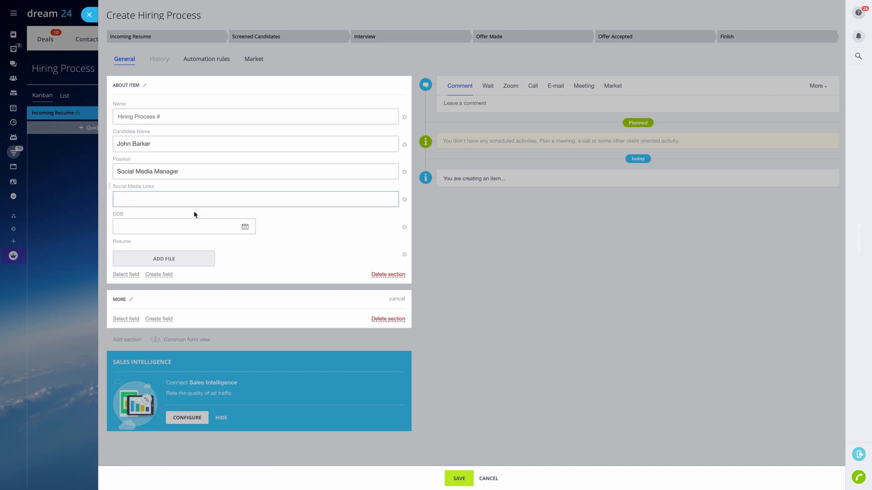
{"action": "left_click", "coordinate": [184, 226]}
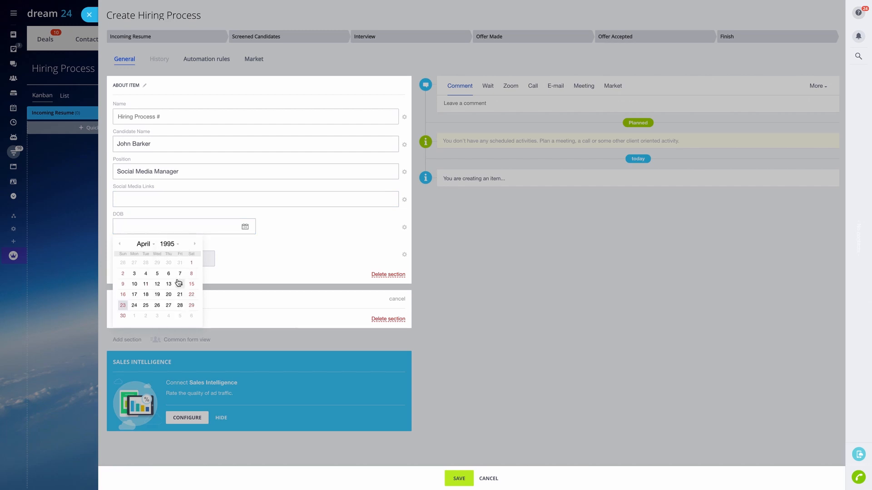
{"action": "left_click", "coordinate": [192, 295]}
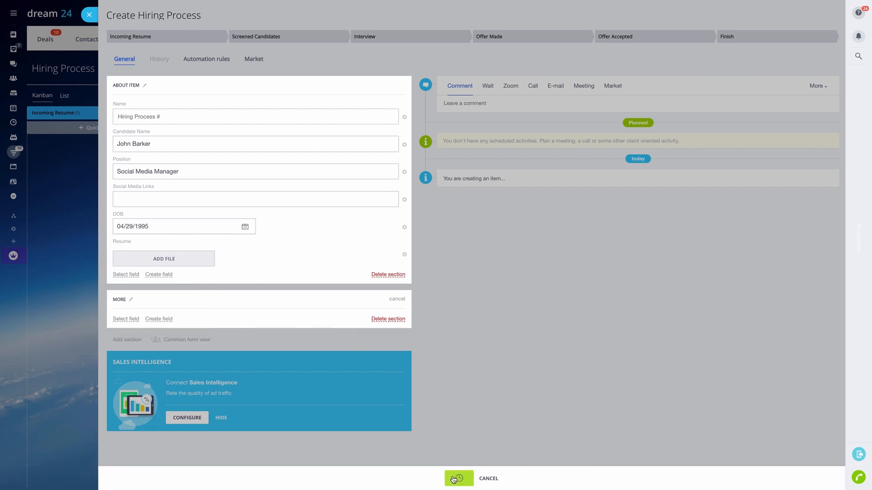
{"action": "left_click", "coordinate": [458, 478]}
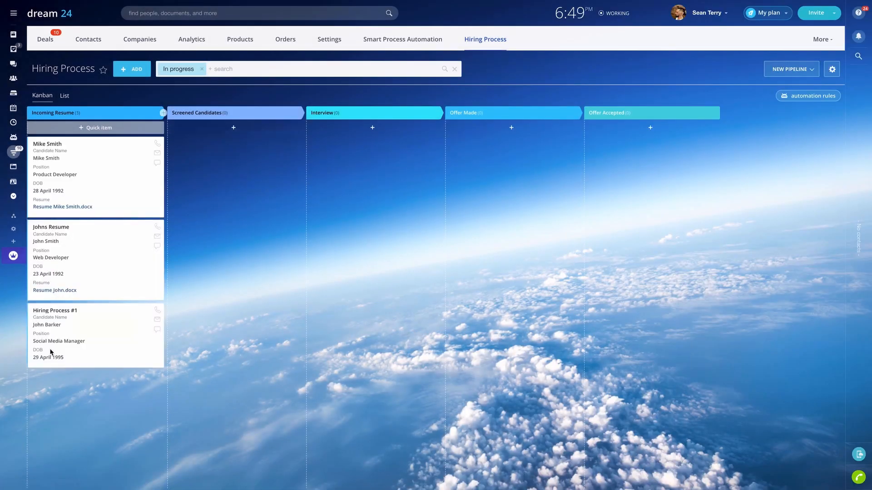
{"action": "left_click", "coordinate": [99, 127]}
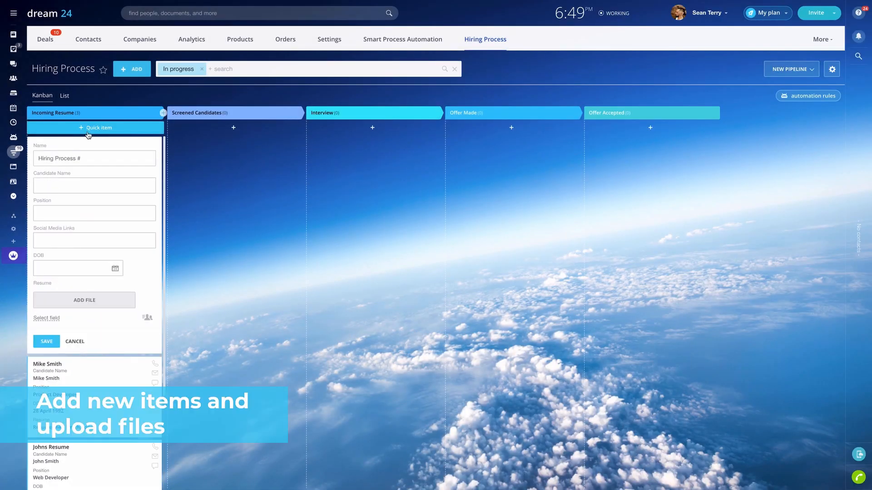
{"action": "type", "text": "Jessica Bell"}
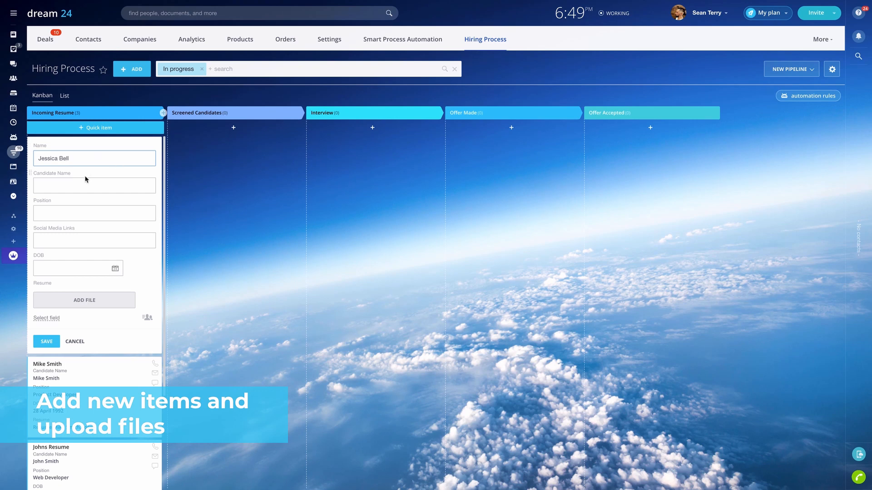
{"action": "type", "text": "US Marketing Manager"}
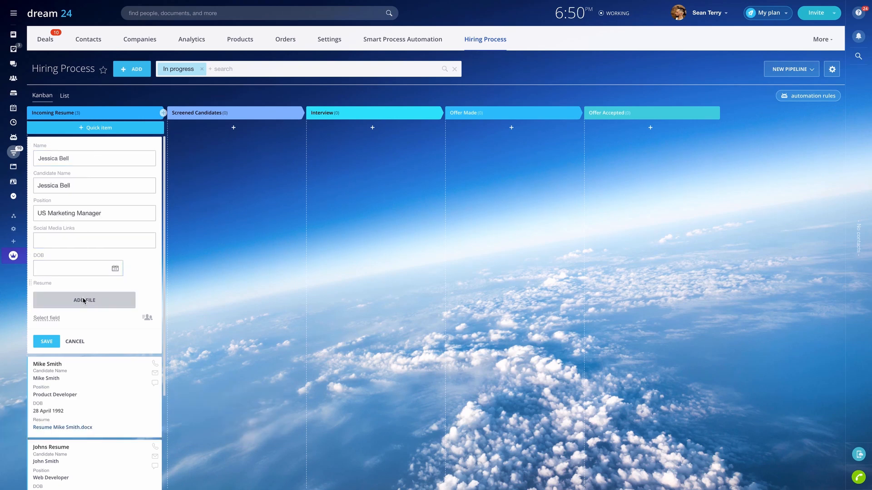
{"action": "left_click", "coordinate": [83, 300]}
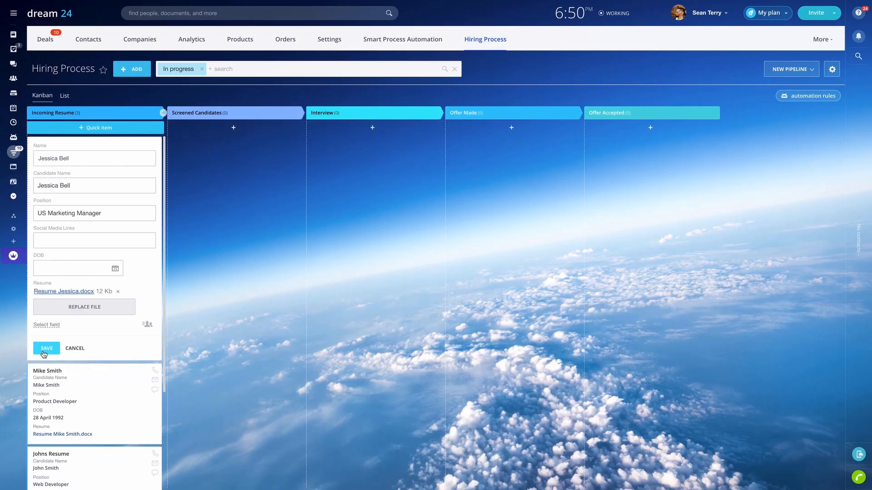
{"action": "left_click", "coordinate": [46, 348]}
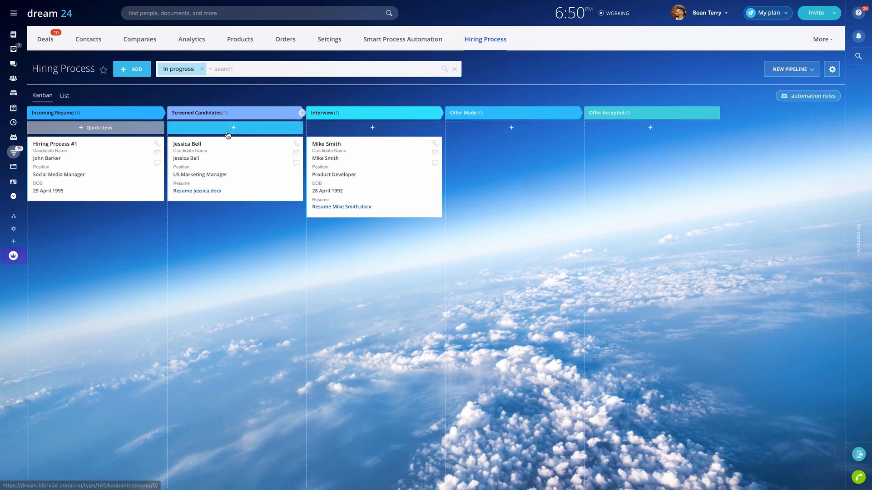
Step: Return to the Deals board to reach the Product Manager deal
{"action": "left_click", "coordinate": [45, 39]}
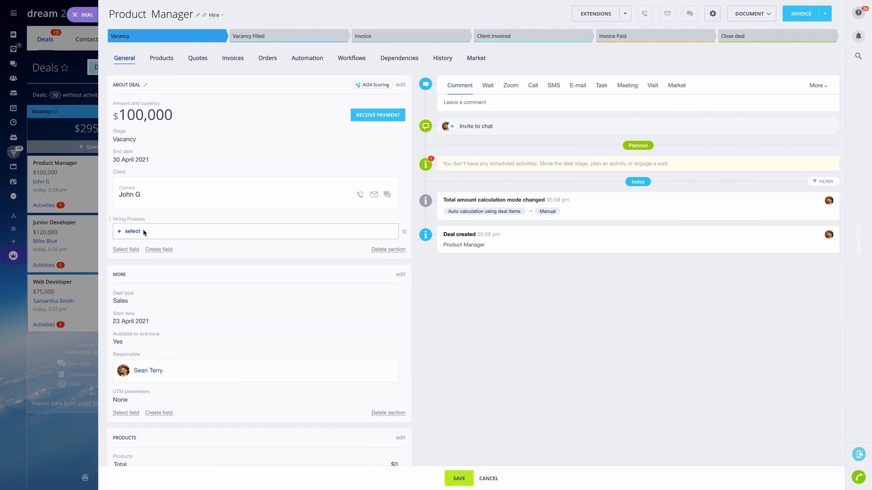
Step: Select Johns Resume in the deal's Hiring Process link field
{"action": "left_click", "coordinate": [129, 231]}
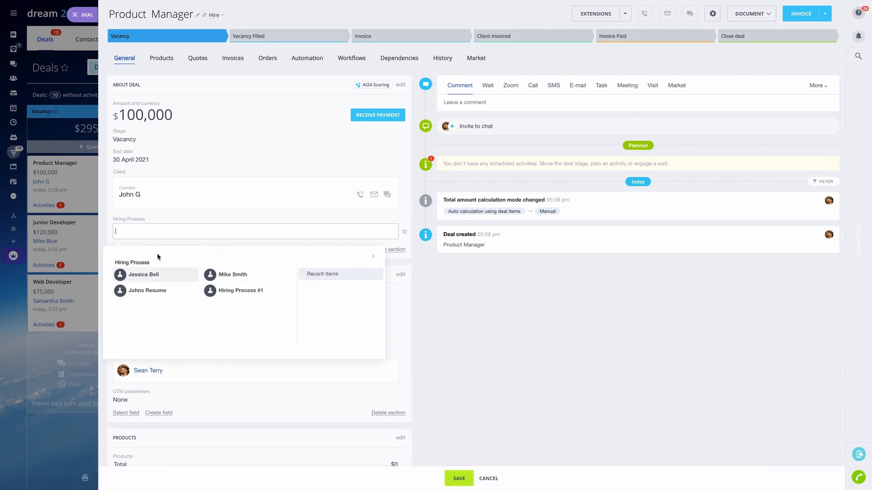
{"action": "left_click", "coordinate": [147, 290]}
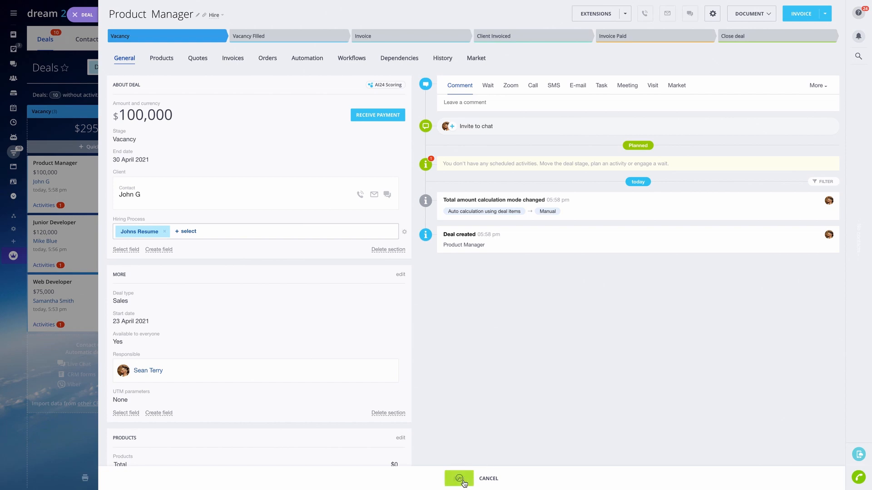